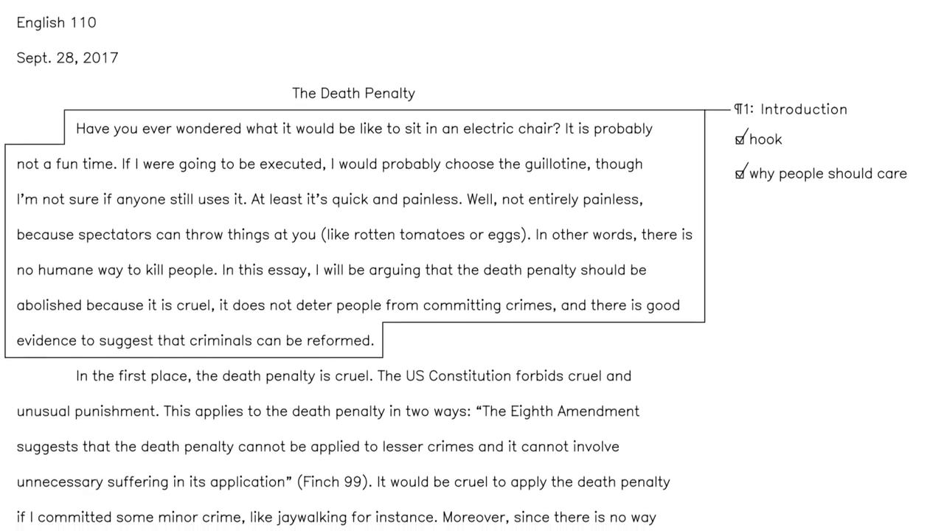
Tick the thesis checks: one sentence long, states three arguments, last sentence of introduction.
scroll("down", 3)
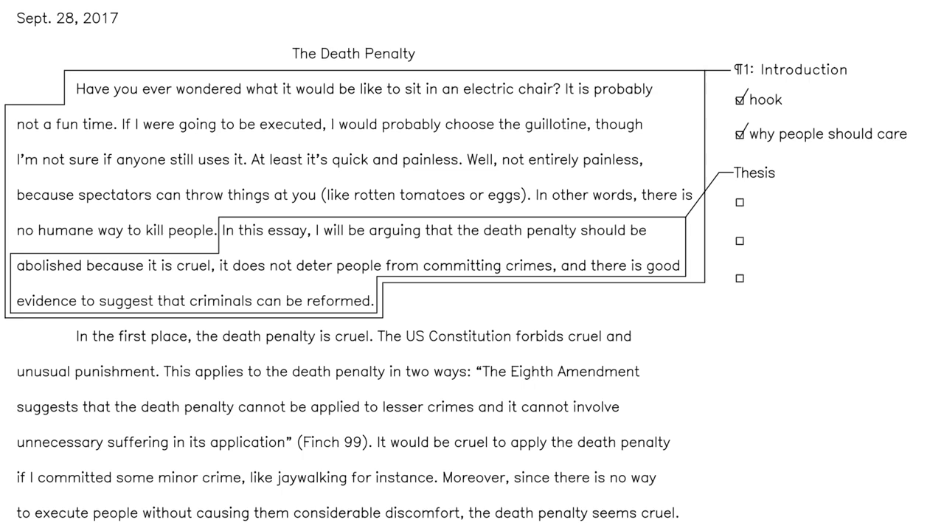
left_click(741, 201)
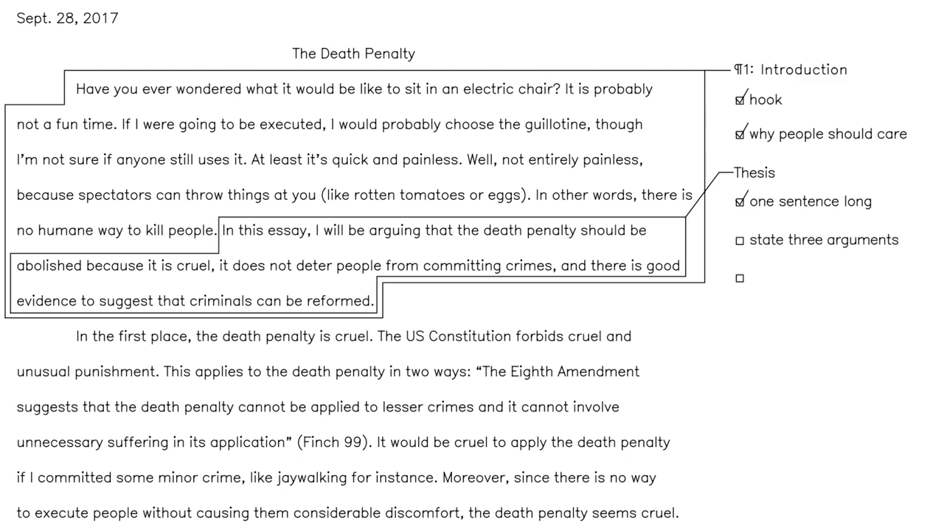
left_click(741, 239)
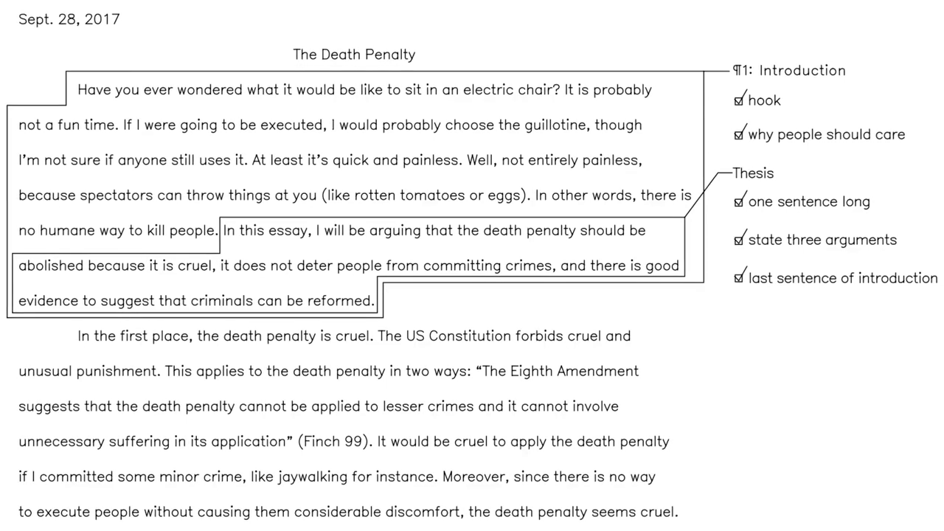
left_click(735, 278)
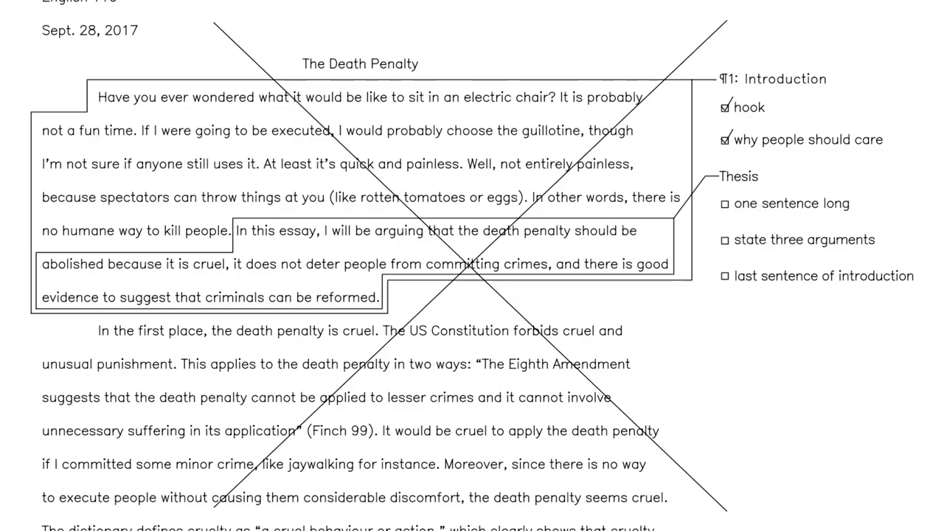
Scroll through body paragraph one's topic, evidence and concluding labels to the next paragraph outlines.
scroll("down", 3)
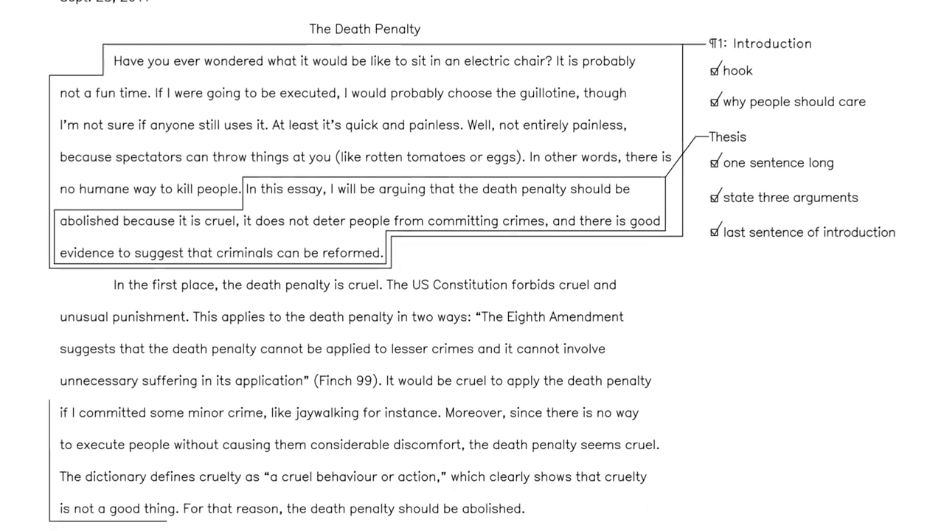
scroll("down", 3)
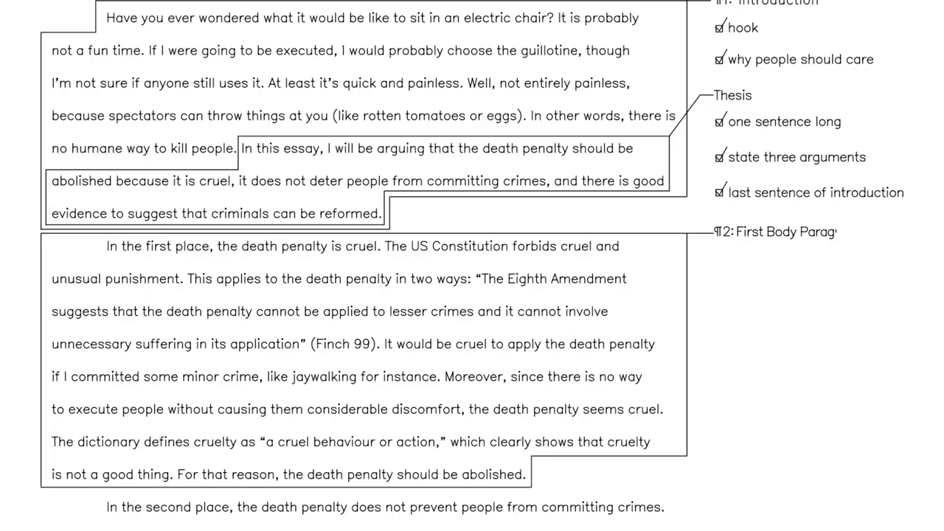
scroll("down", 3)
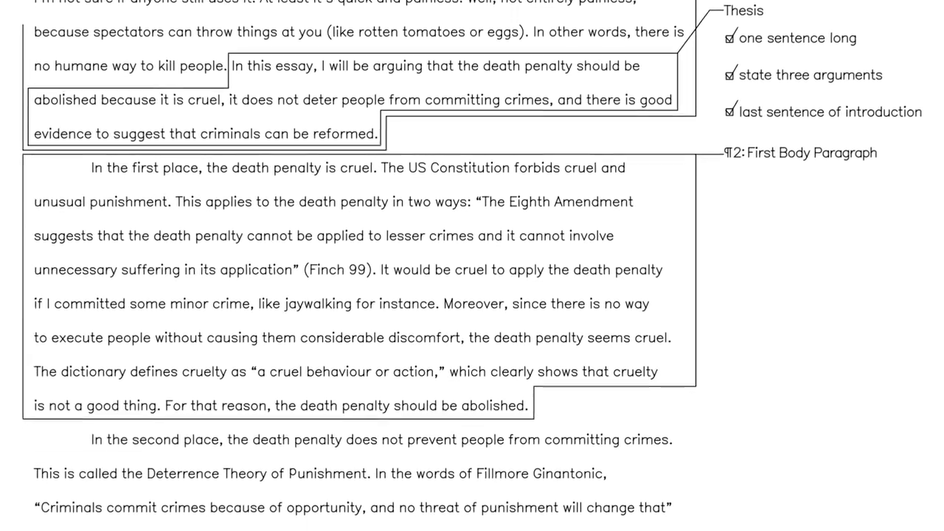
scroll("down", 3)
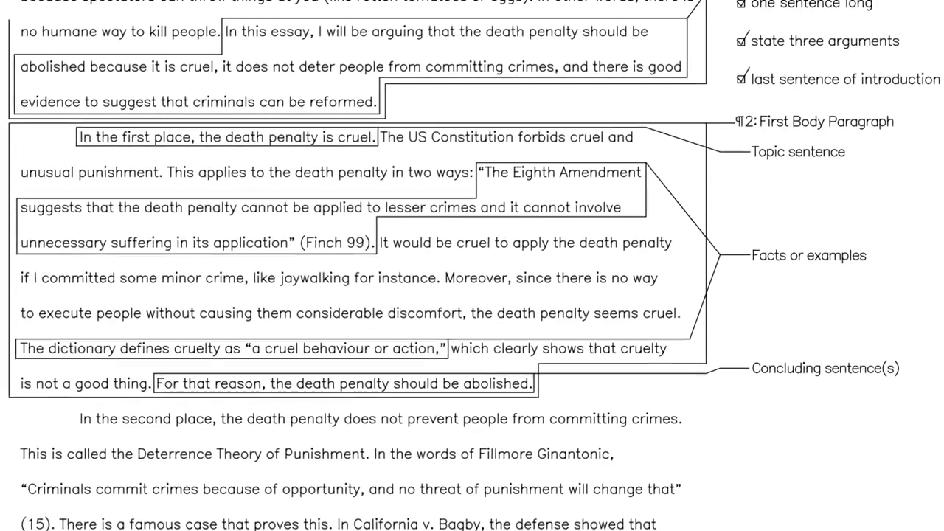
scroll("down", 3)
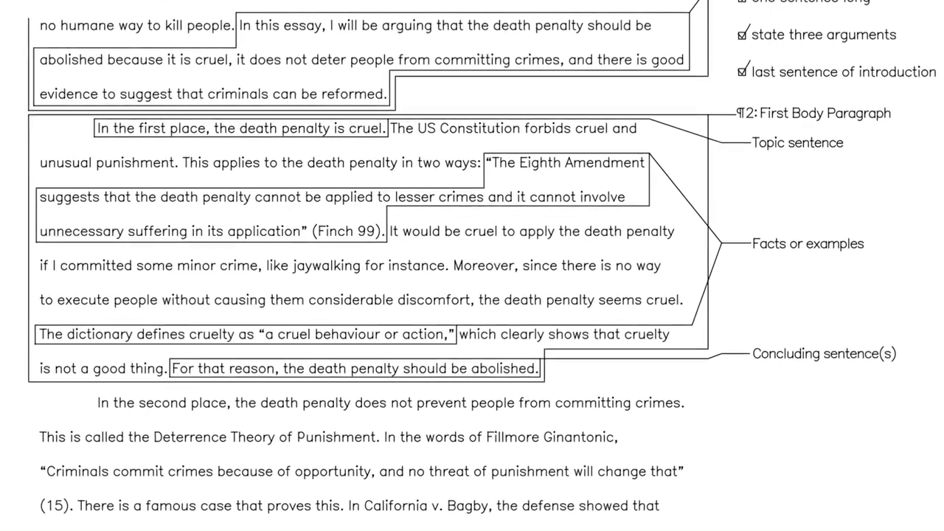
scroll("down", 3)
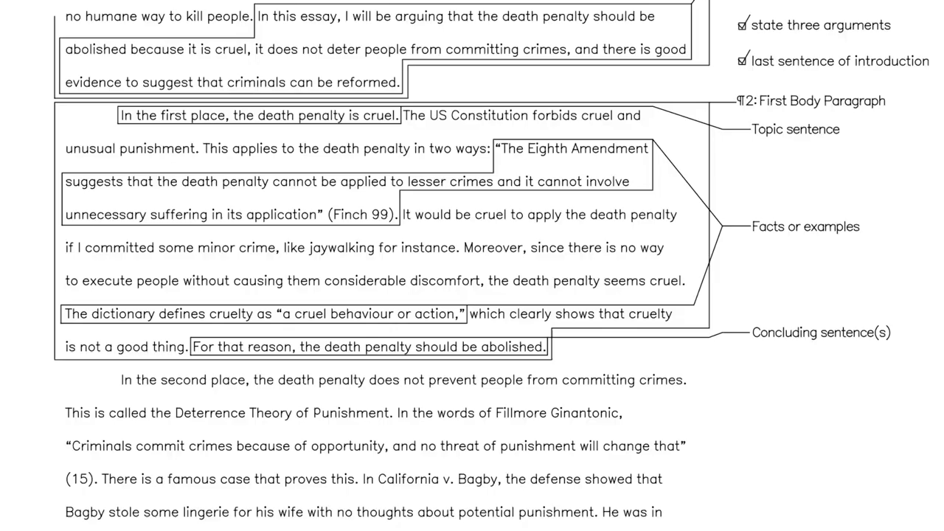
scroll("down", 3)
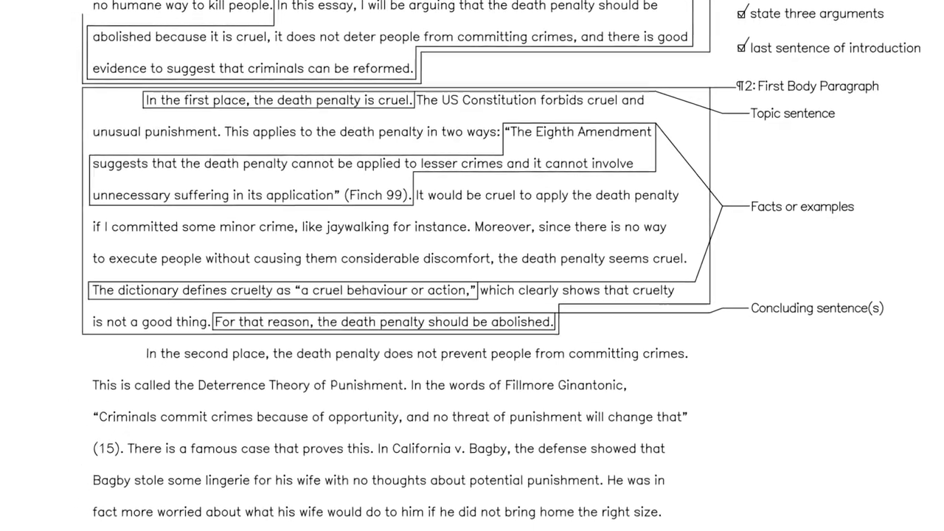
scroll("down", 3)
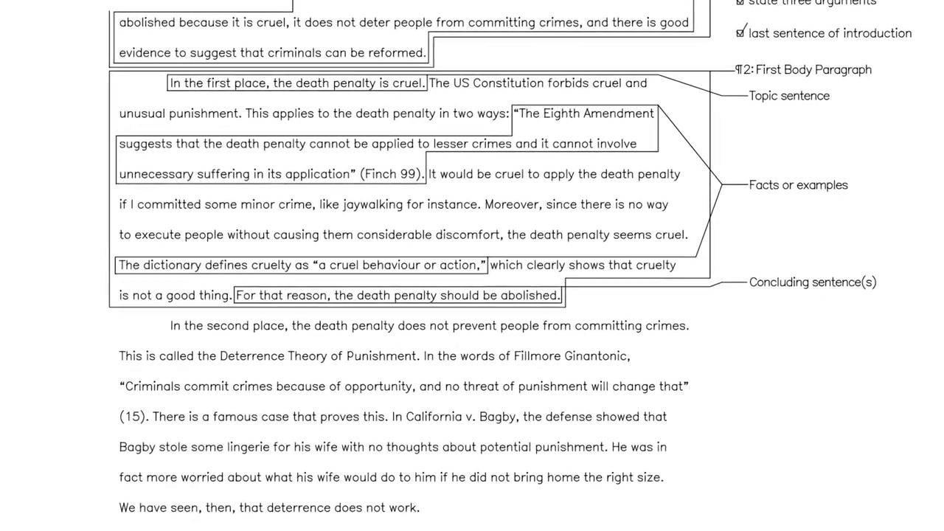
scroll("down", 3)
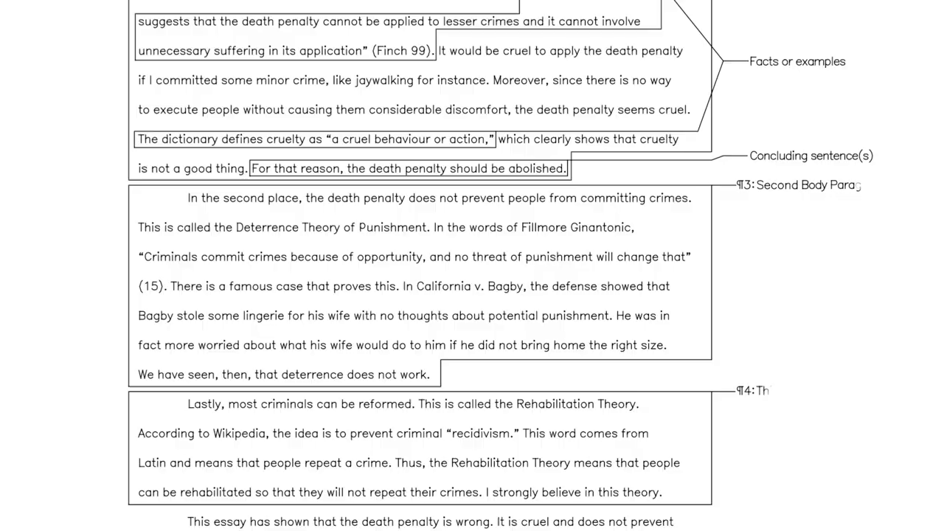
Scroll down past paragraphs four and five's topic, facts, concluding and bonus callouts.
scroll("down", 3)
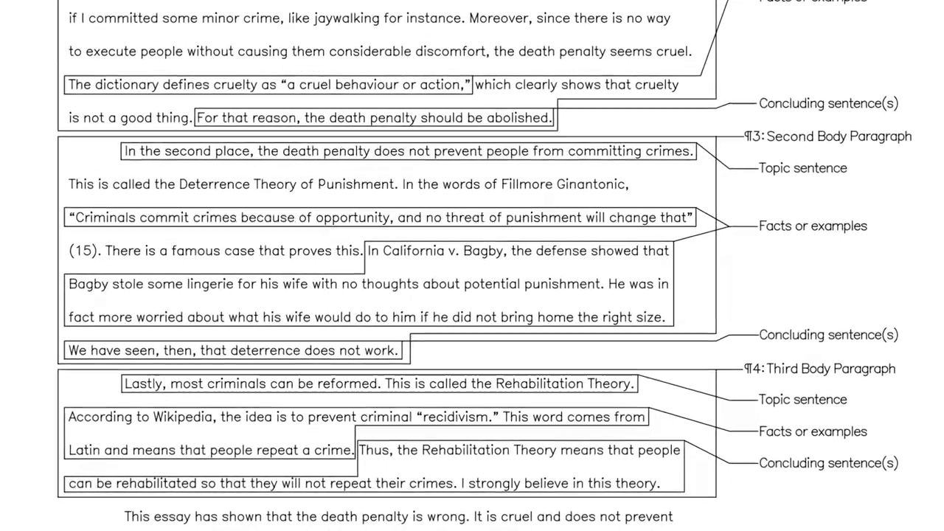
scroll("down", 3)
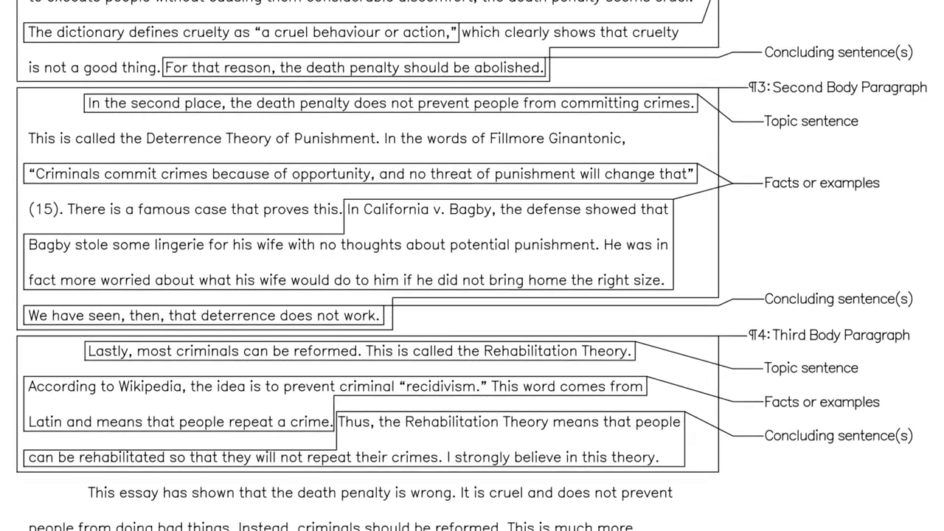
scroll("down", 3)
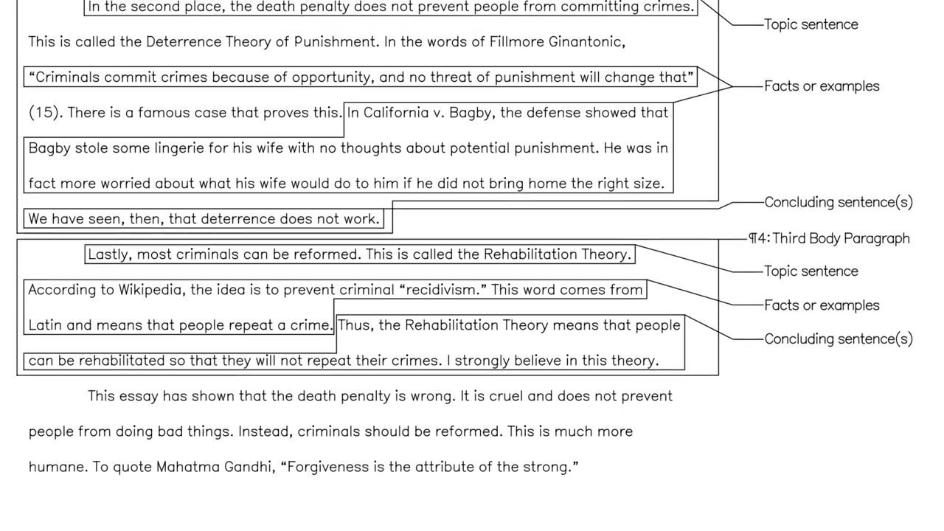
scroll("down", 3)
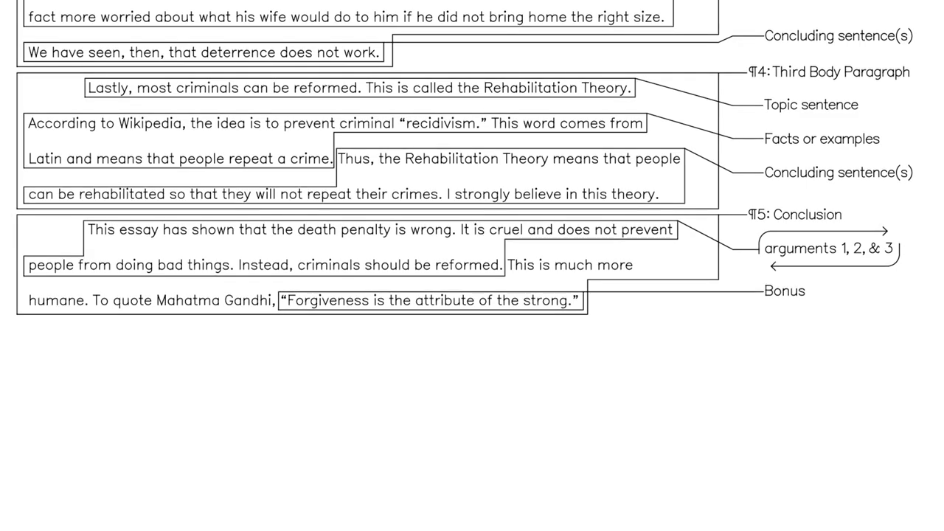
scroll("down", 3)
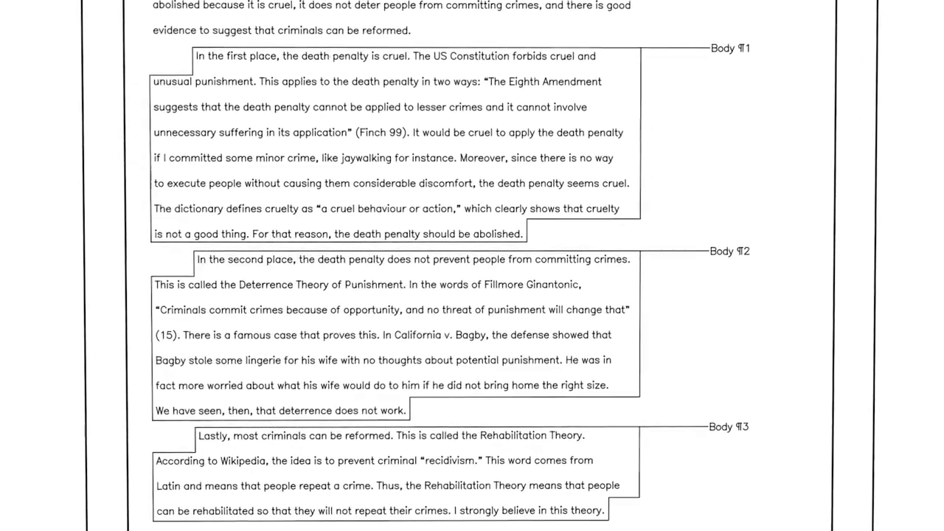
Scroll down as the body paragraphs get outlined and labeled Body ¶1, ¶2 and ¶3.
scroll("down", 3)
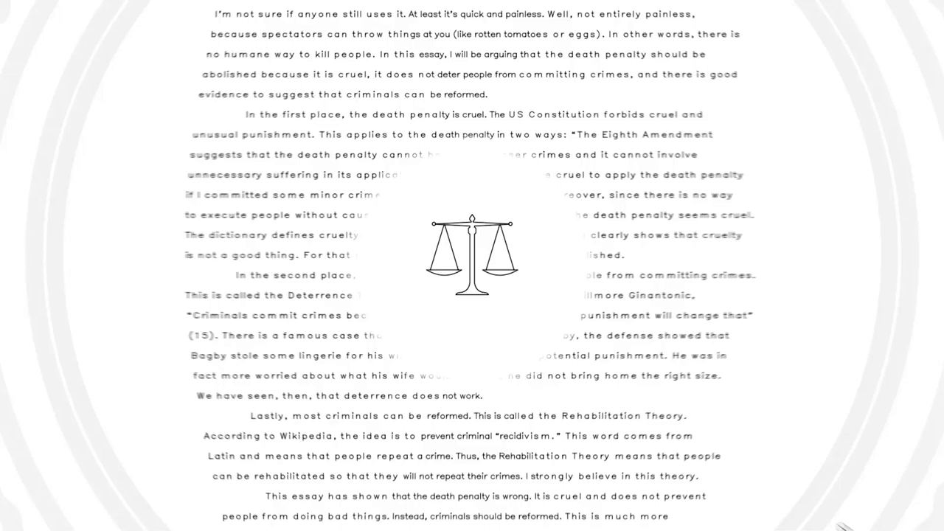
Scroll down while the scales-of-justice icon fades in over the essay.
scroll("down", 3)
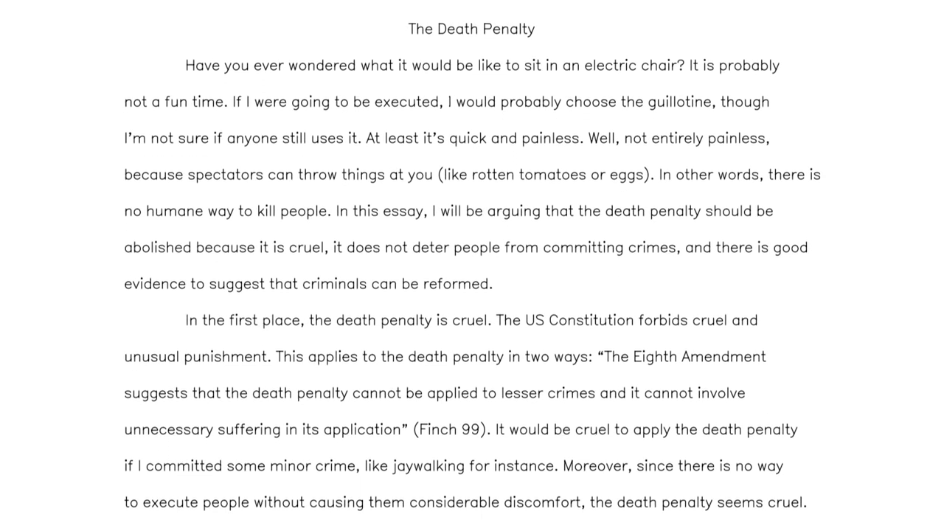
Scroll down through the unannotated 'The Death Penalty' essay's opening paragraphs.
scroll("down", 3)
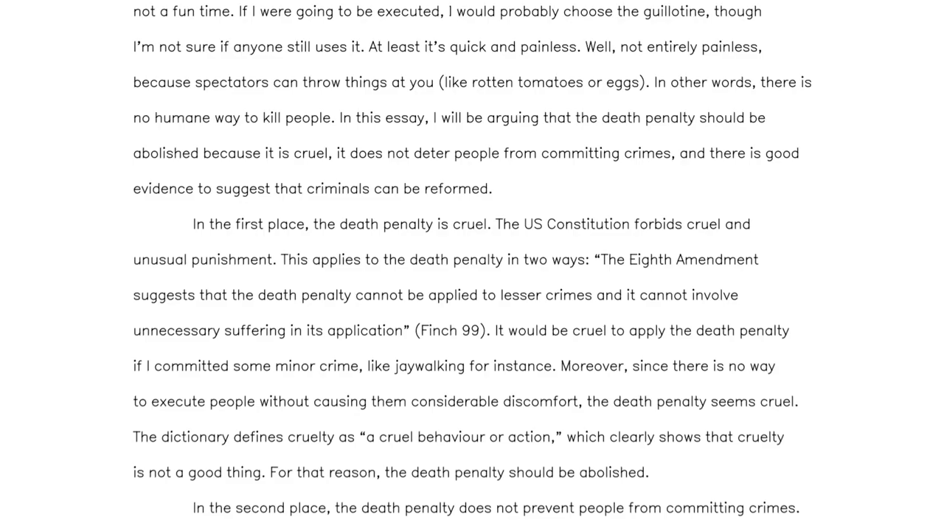
scroll("down", 3)
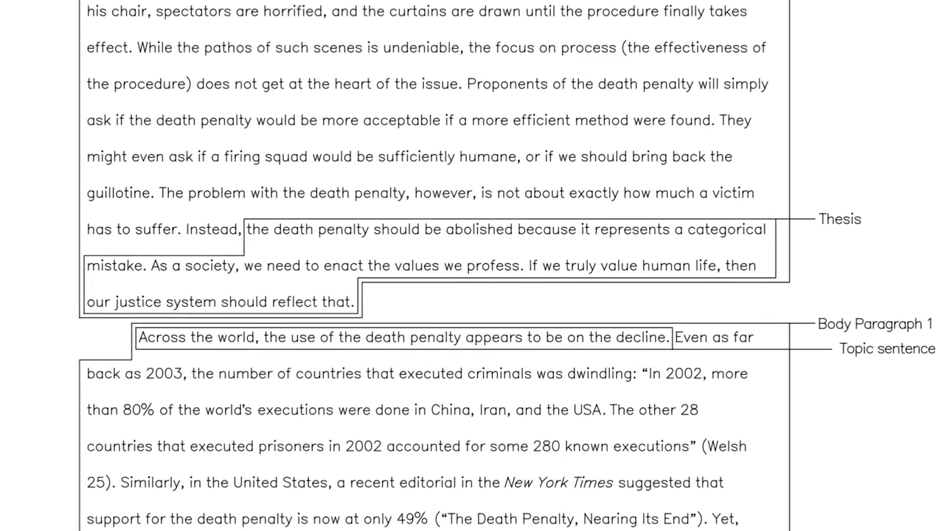
Scroll around the heading block, title and telescope-illustrated introduction, then continue down.
scroll("down", 3)
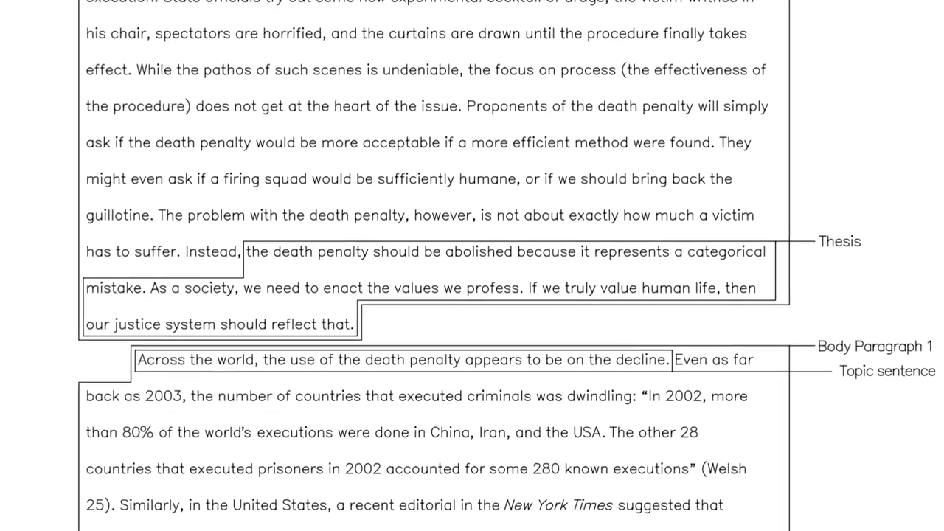
scroll("up", 3)
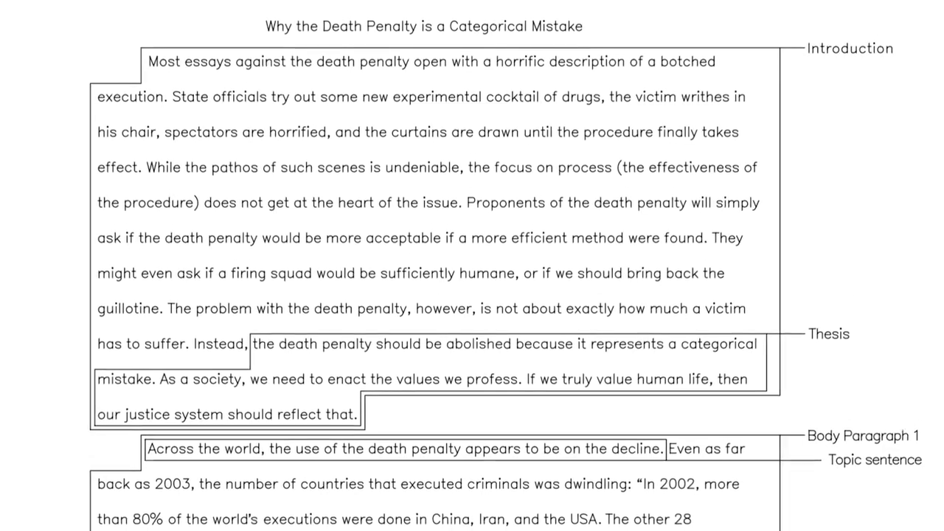
scroll("down", 3)
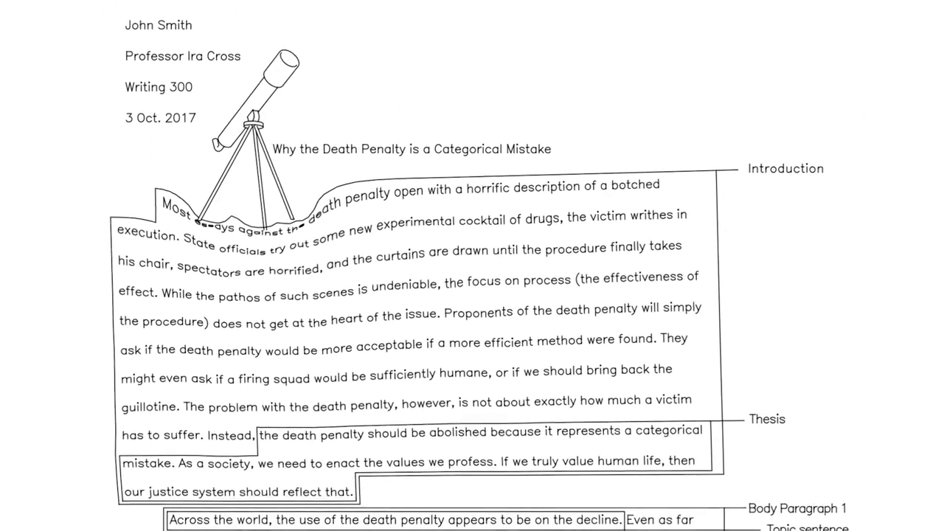
scroll("down", 3)
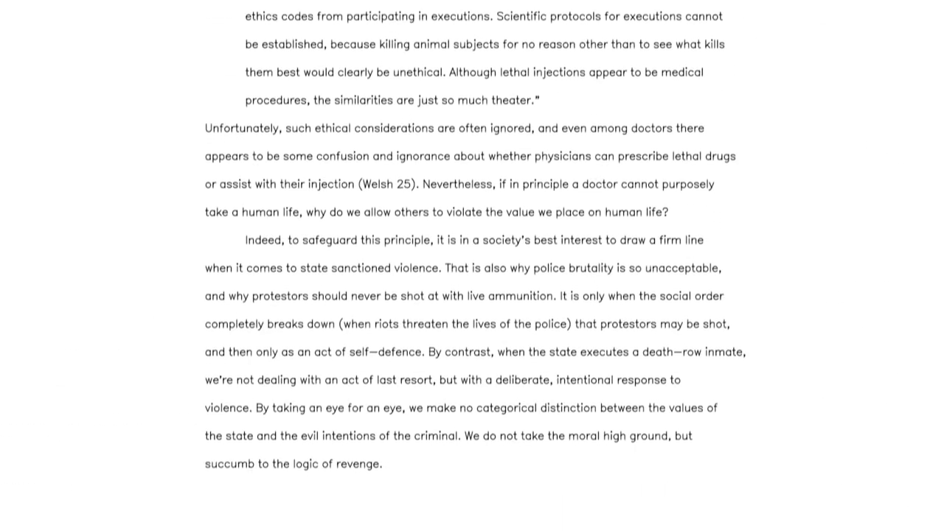
Scroll down to the public-executions passage added beneath the revenge paragraph.
scroll("down", 3)
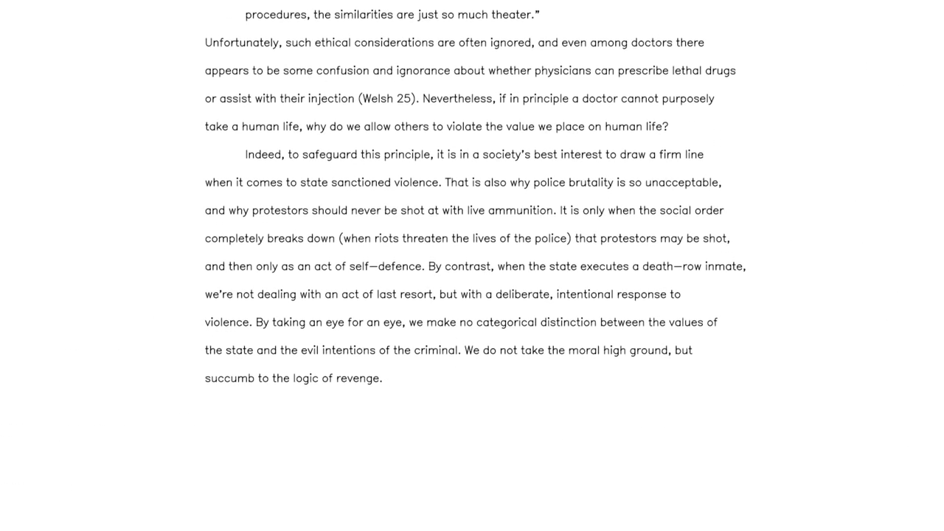
scroll("down", 3)
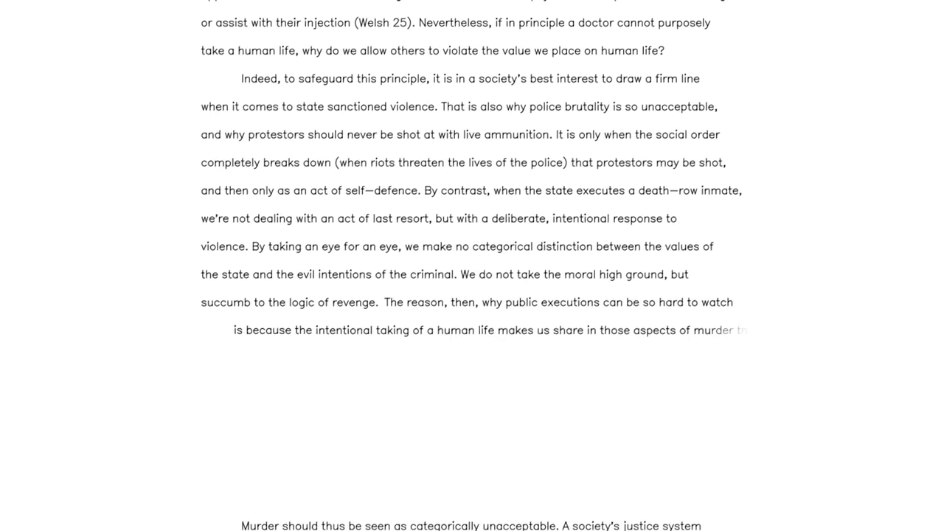
scroll("down", 3)
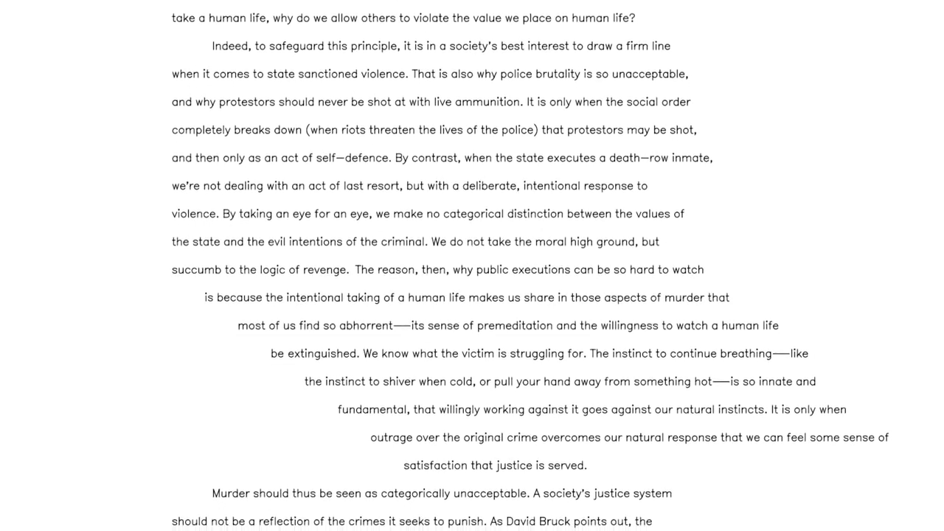
scroll("down", 3)
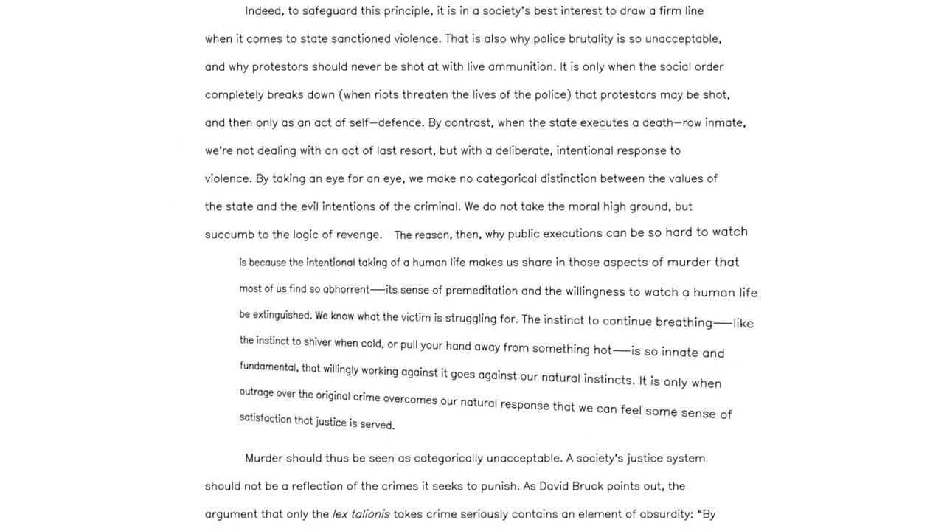
scroll("down", 3)
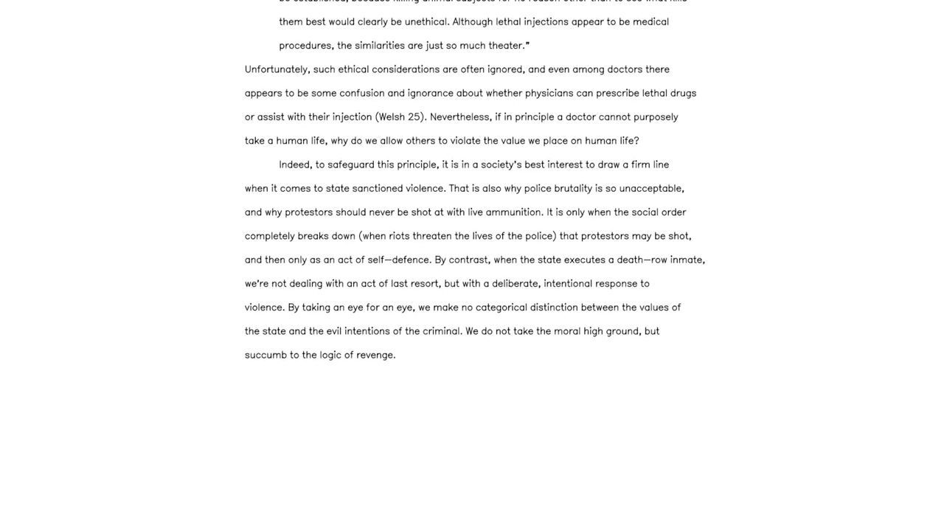
Scroll down as the execution passage becomes its own paragraph before 'Murder should thus be seen'.
scroll("down", 3)
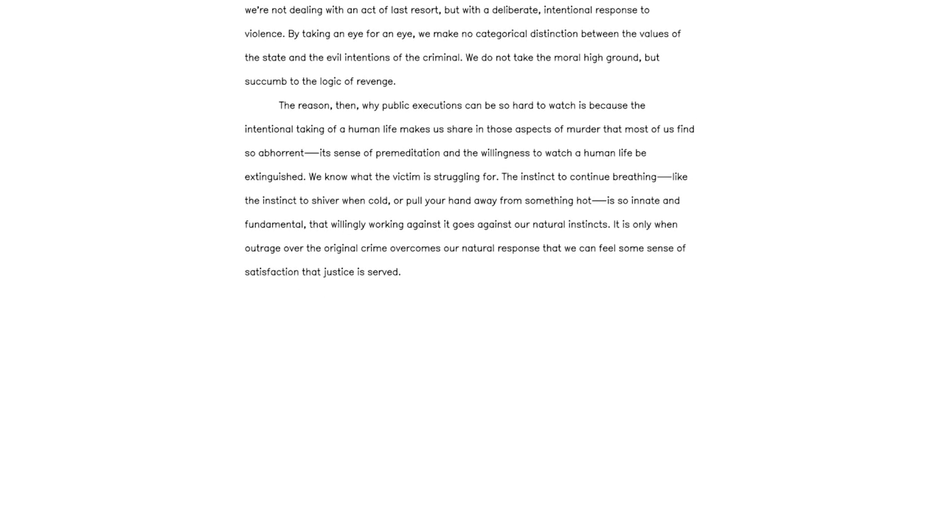
scroll("down", 3)
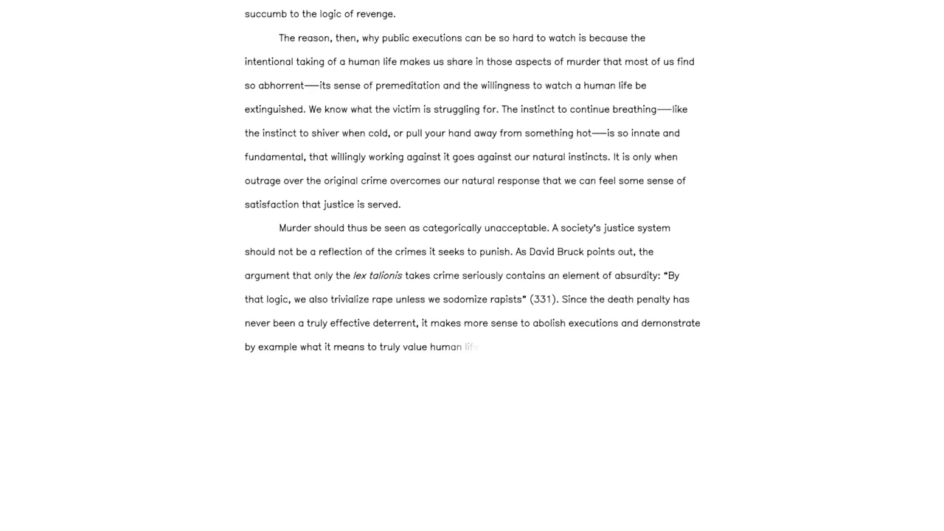